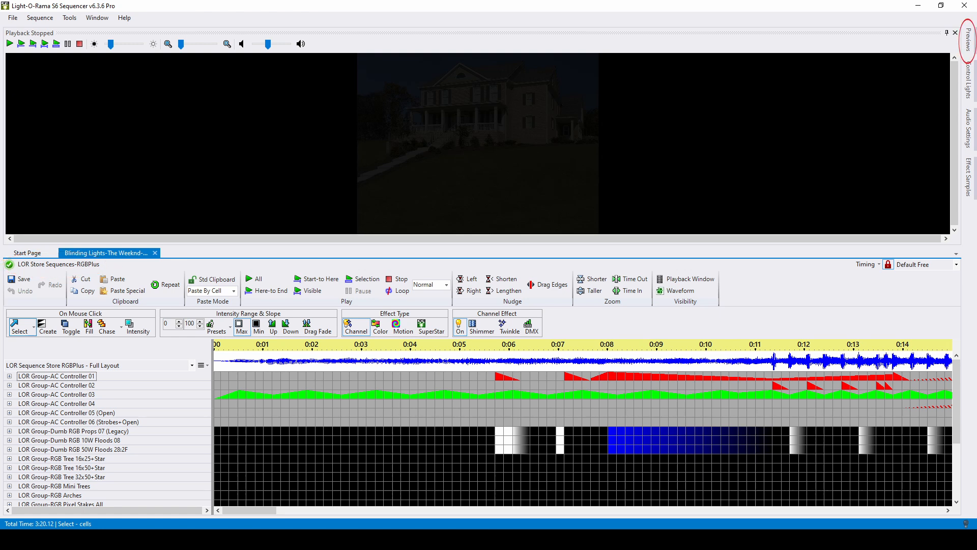
- Launch Preview Design from the Sequence menu to edit the house display layout
{"action": "left_click", "coordinate": [39, 17]}
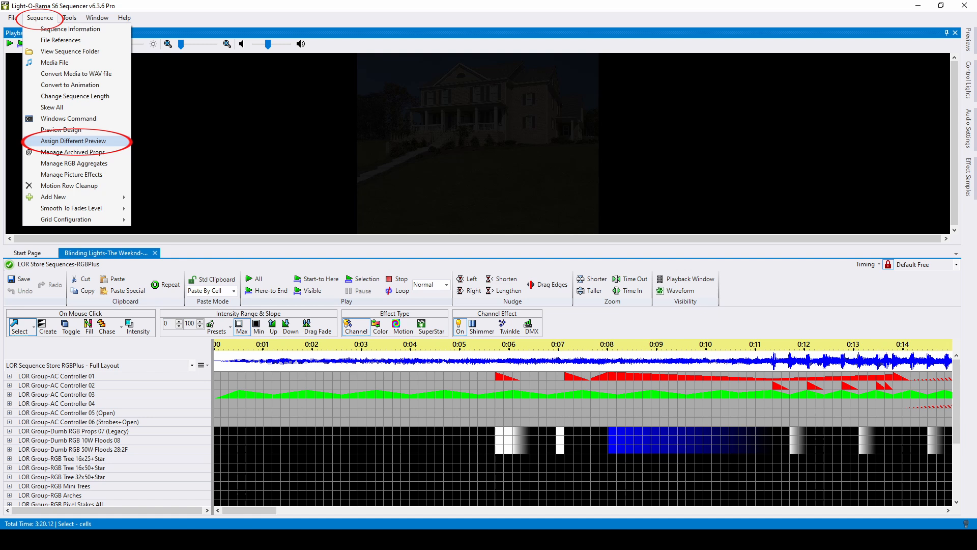
{"action": "left_click", "coordinate": [74, 141]}
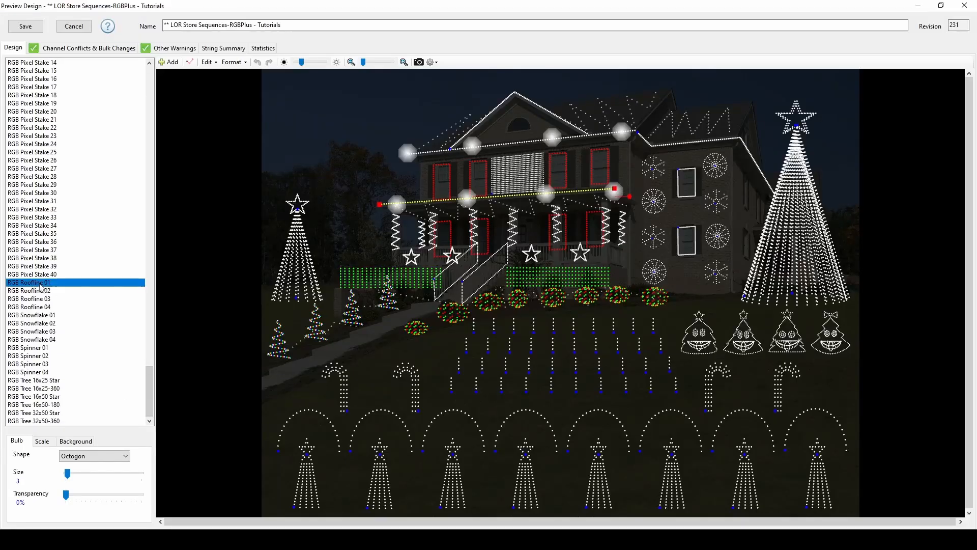
{"action": "double_click", "coordinate": [28, 282]}
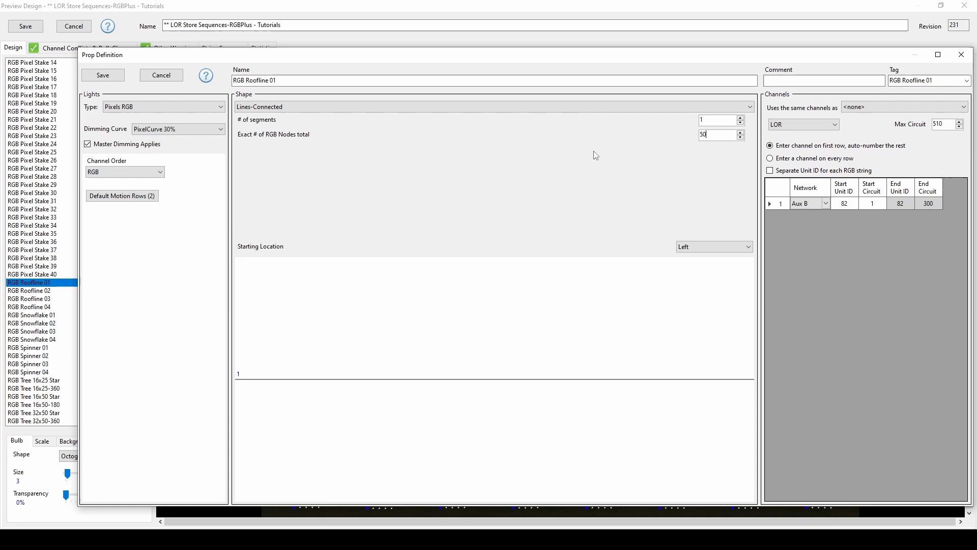
{"action": "left_click", "coordinate": [103, 75]}
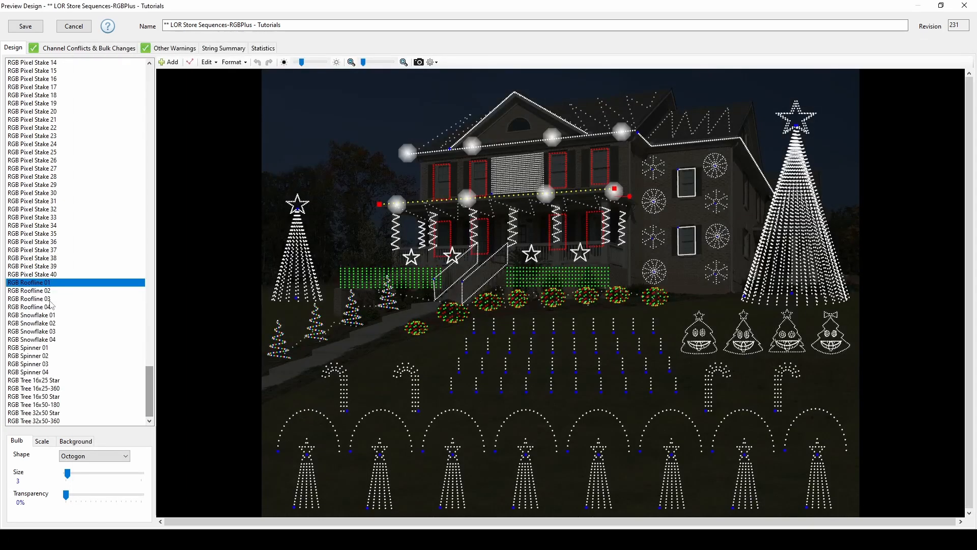
{"action": "double_click", "coordinate": [29, 290]}
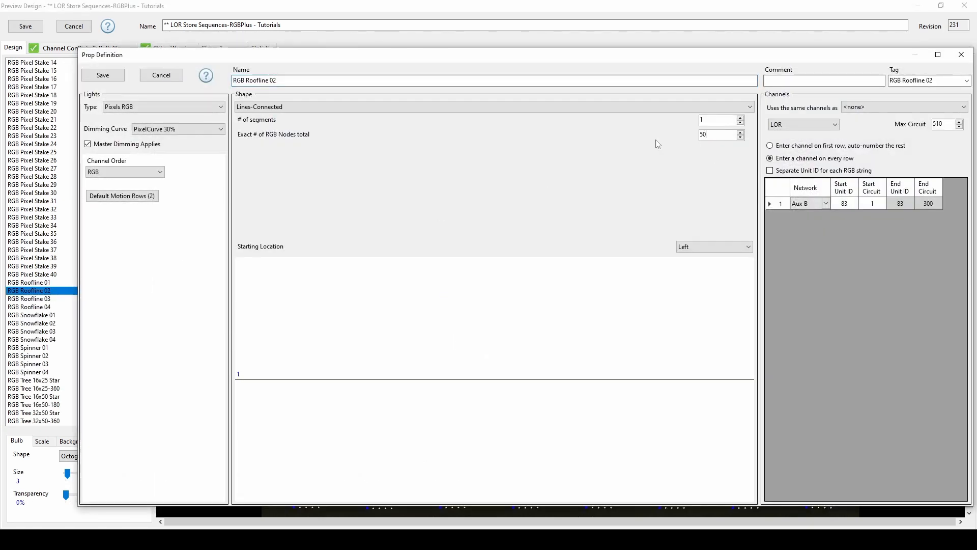
{"action": "left_click", "coordinate": [101, 74]}
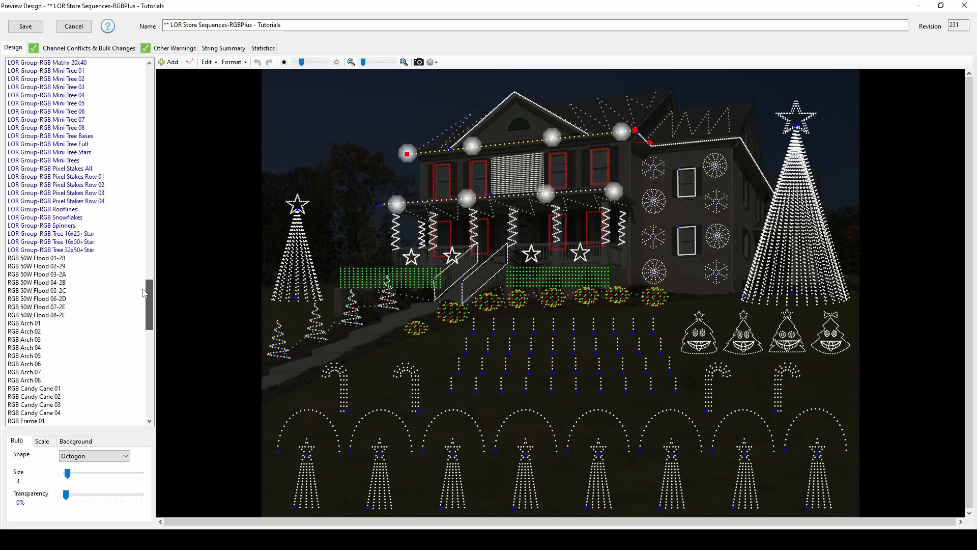
{"action": "double_click", "coordinate": [28, 396]}
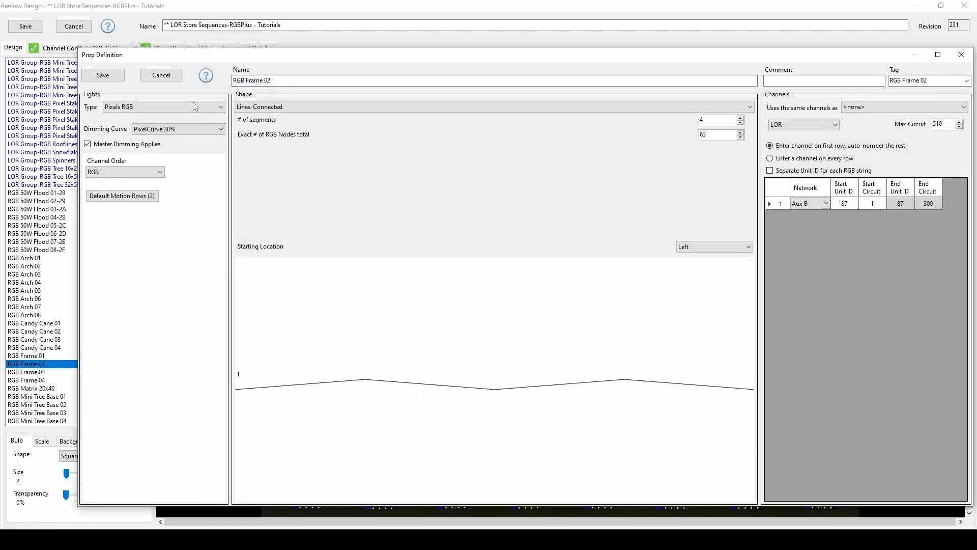
{"action": "left_click", "coordinate": [103, 74]}
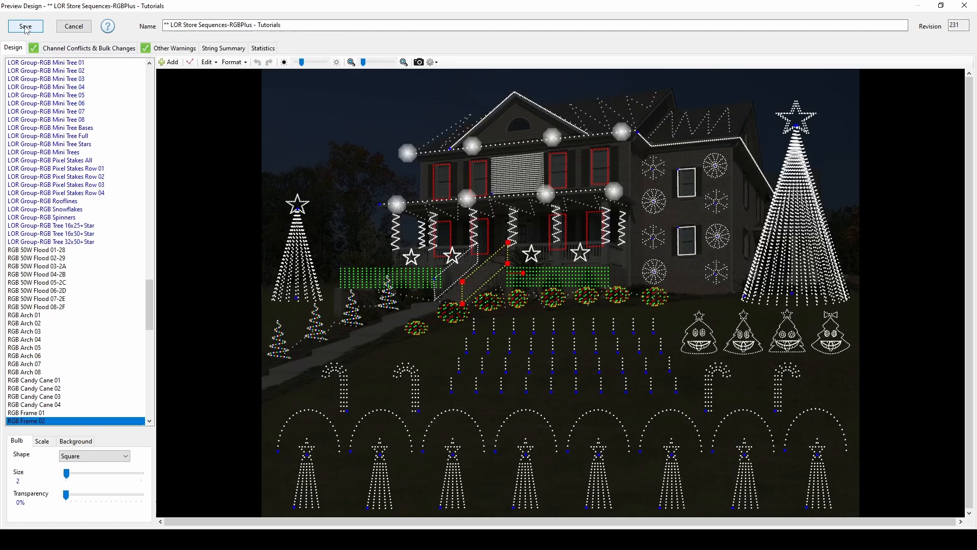